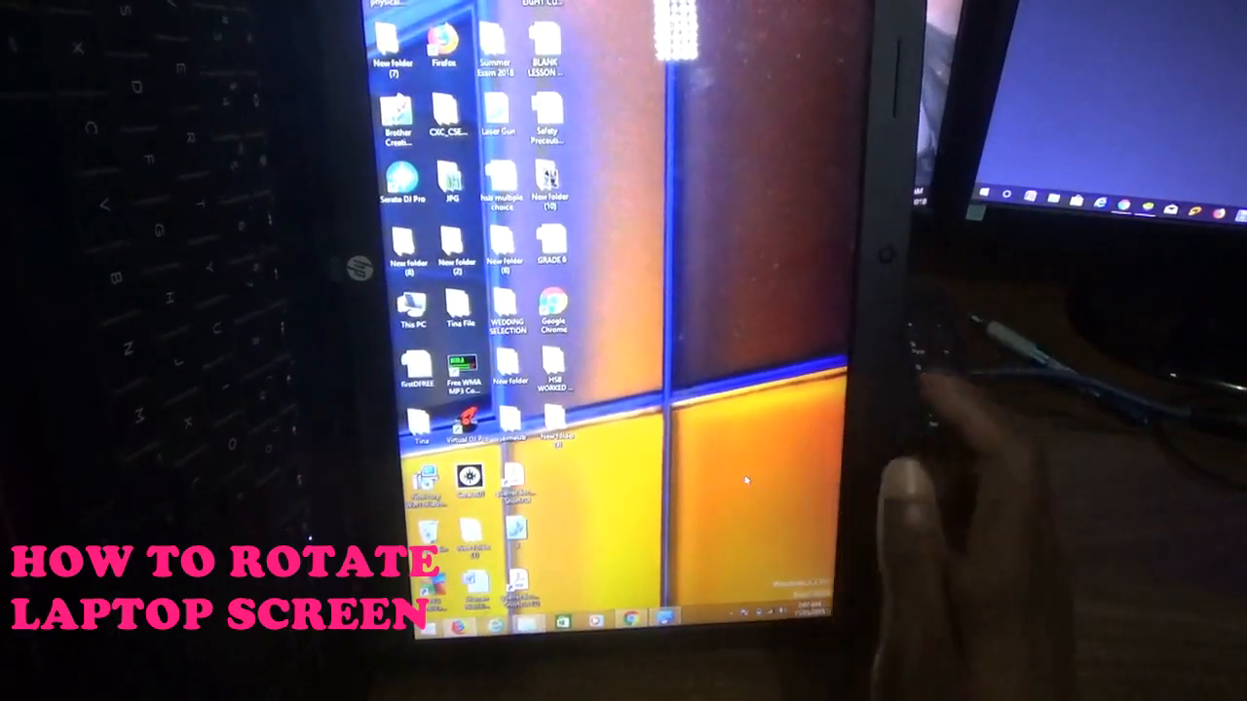
- Right-click the desktop to bring up its shortcut menu
right_click(750, 478)
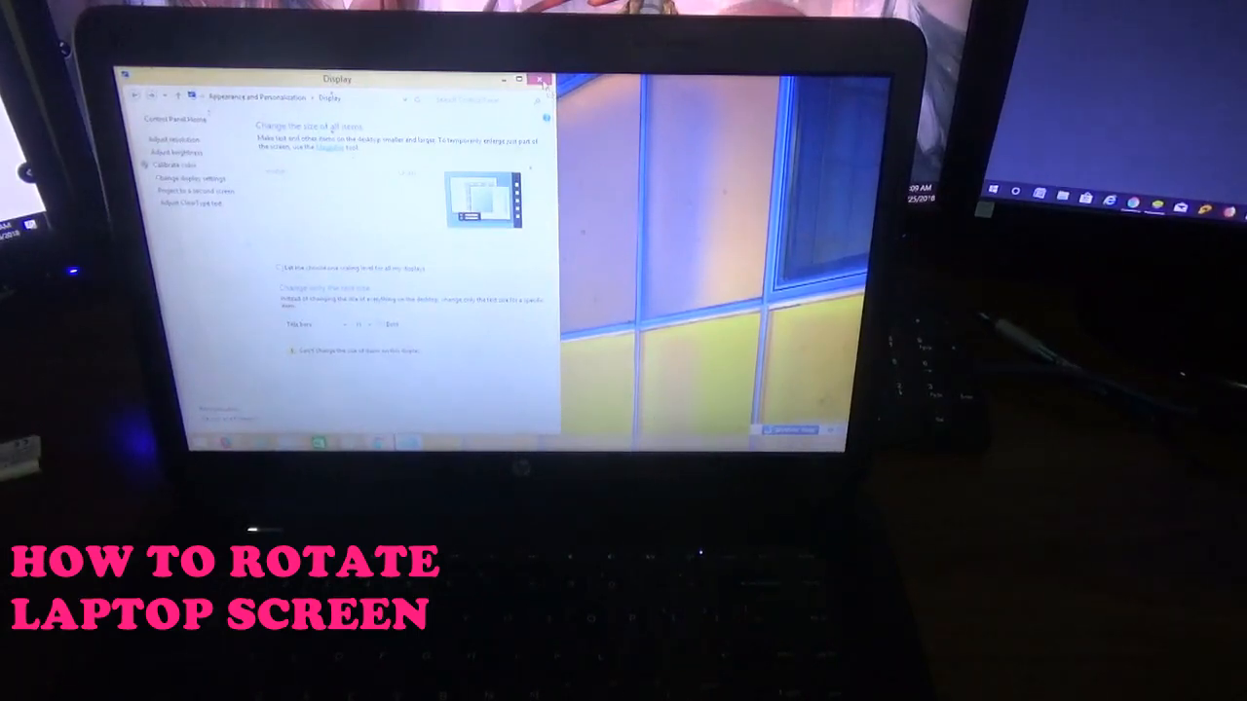
- Close the Display settings window to reveal the landscape desktop
left_click(539, 79)
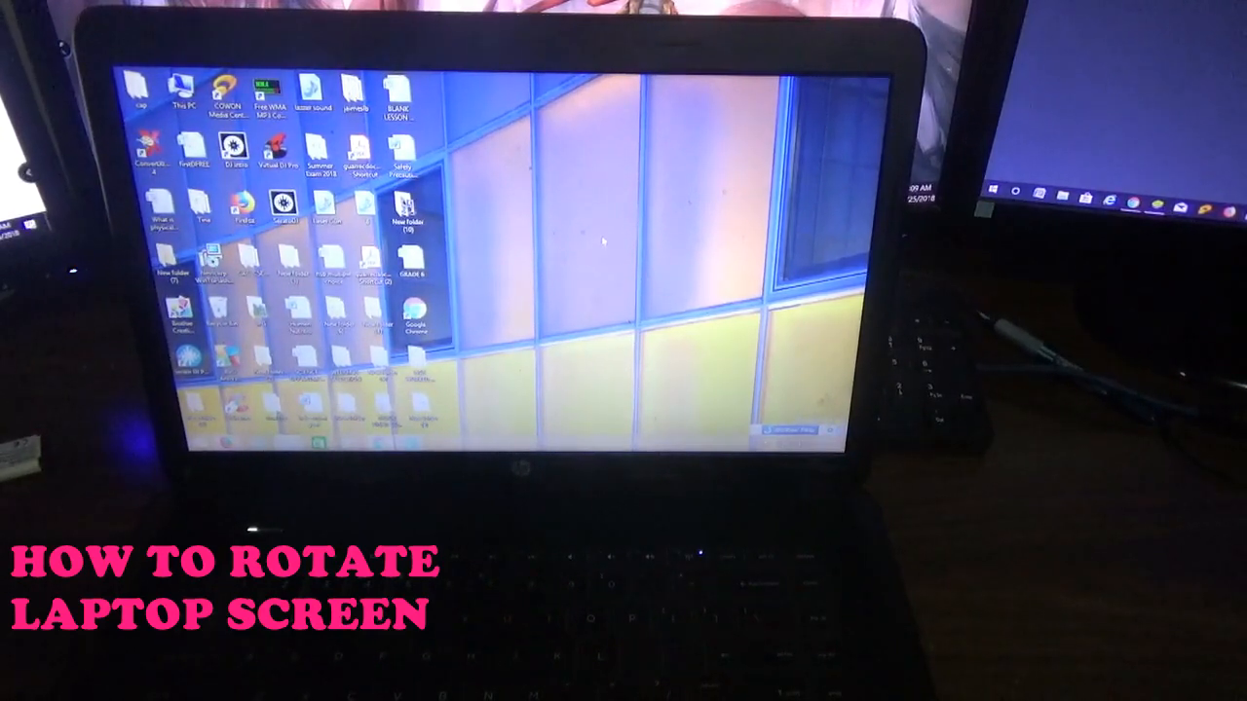
- Open Screen Resolution from the desktop menu and expand the Orientation list
right_click(662, 302)
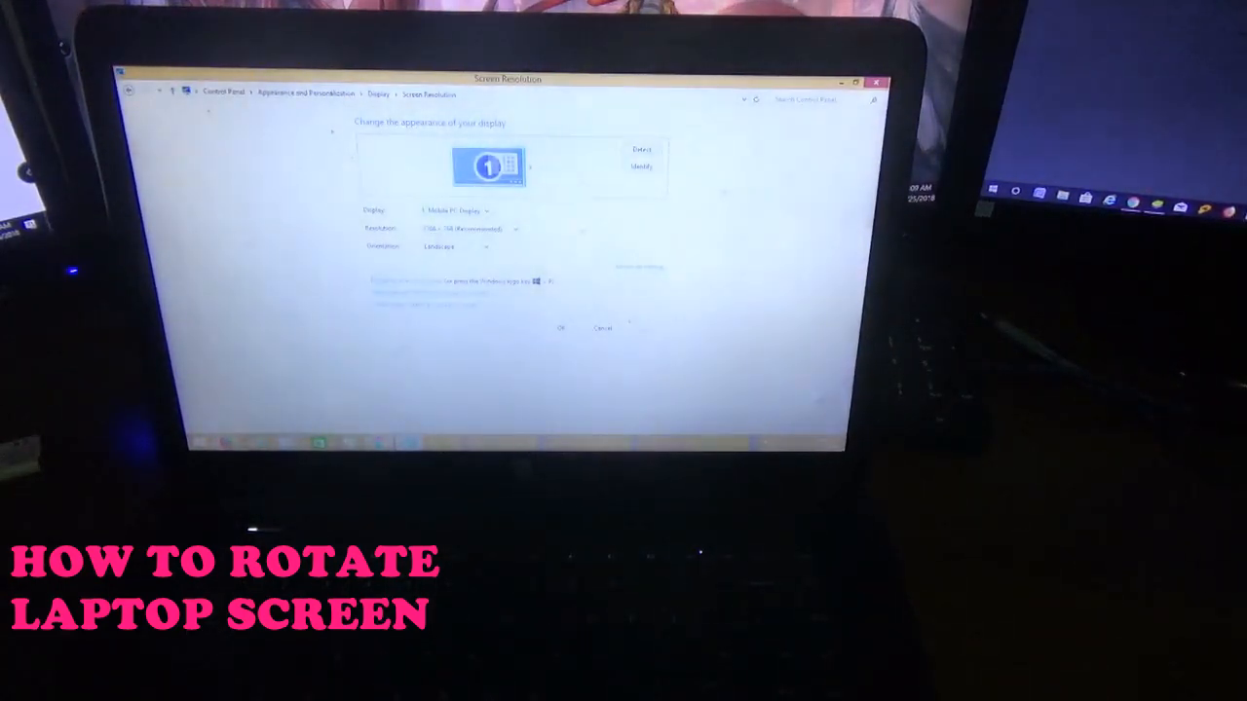
left_click(458, 245)
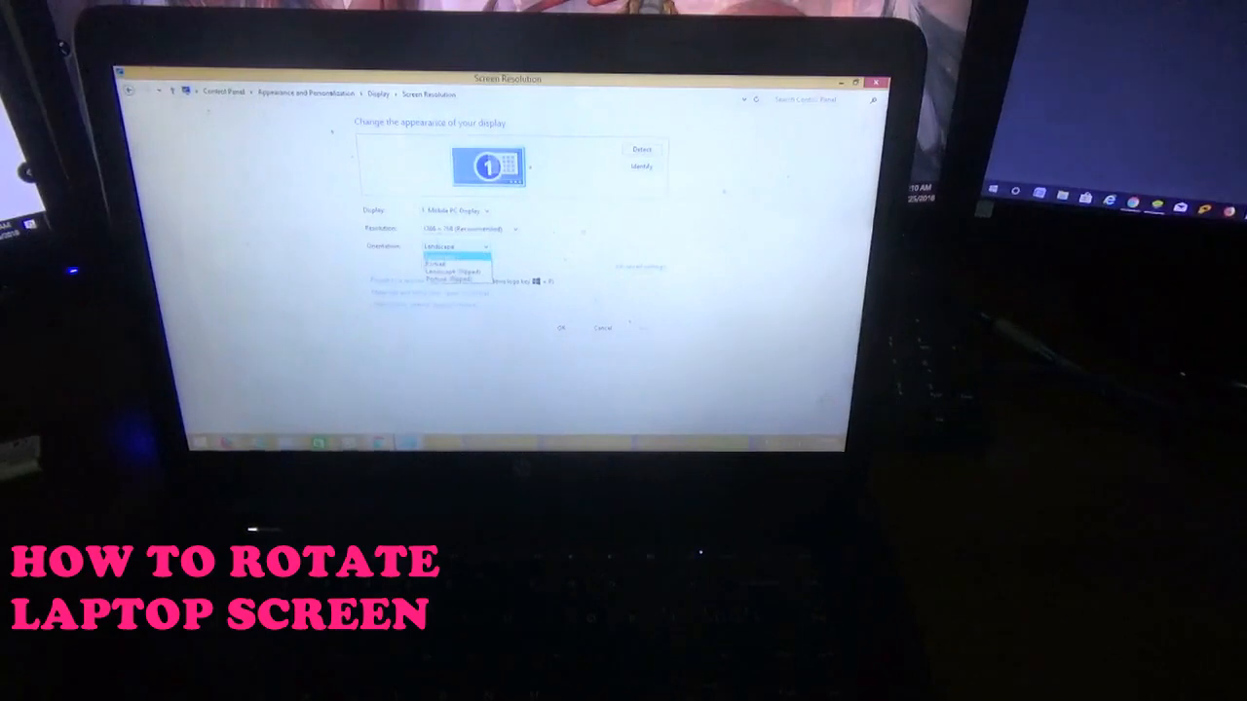